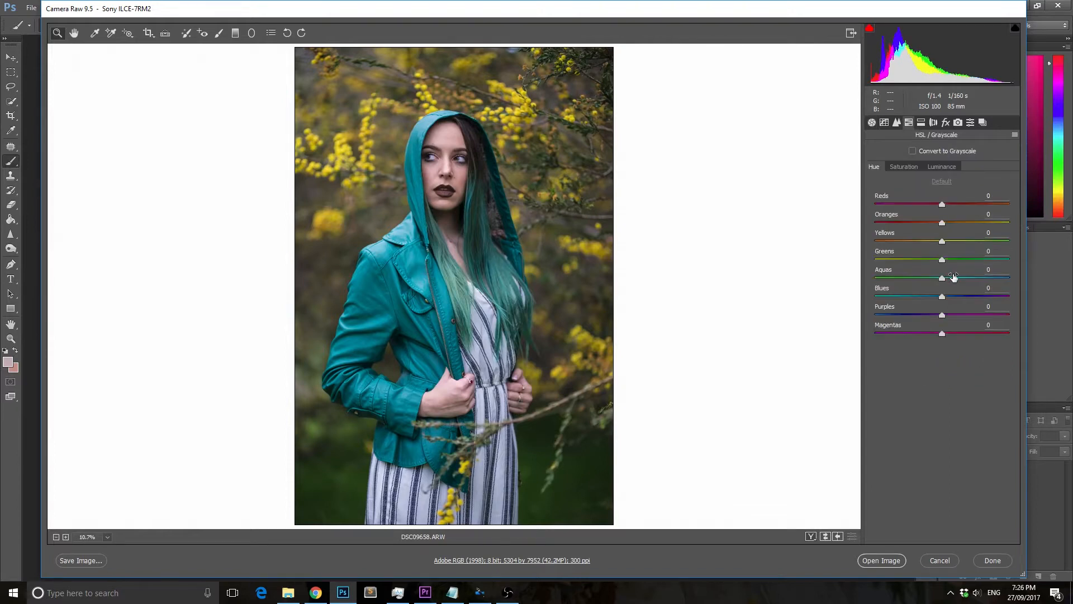
- Raise HSL saturation: Yellows +65, Greens +28, Aquas +63, Blues +7
{"action": "left_click", "coordinate": [903, 166]}
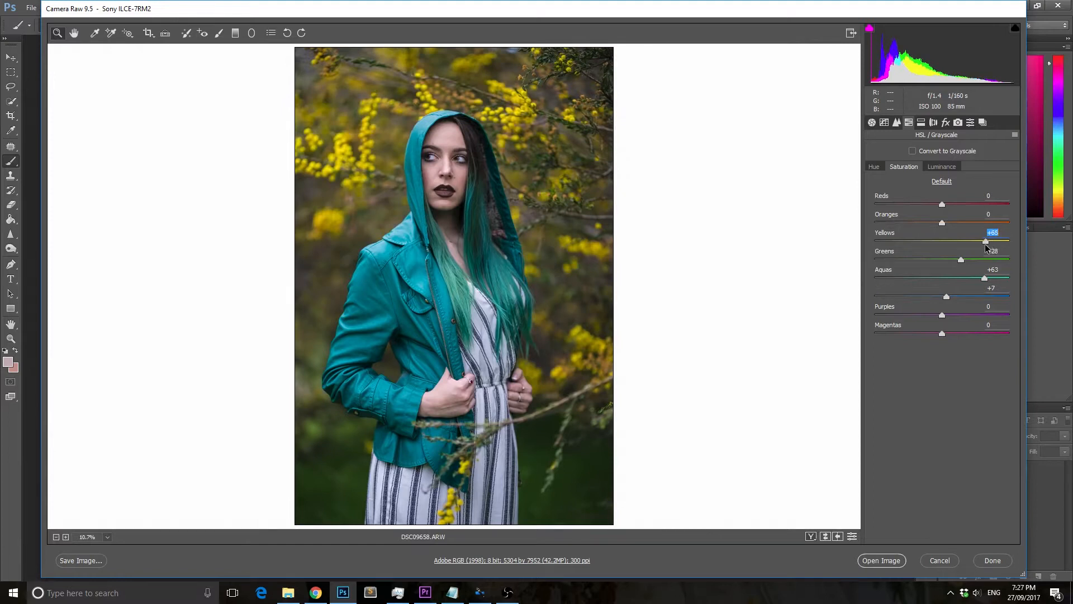
{"action": "left_click", "coordinate": [219, 33]}
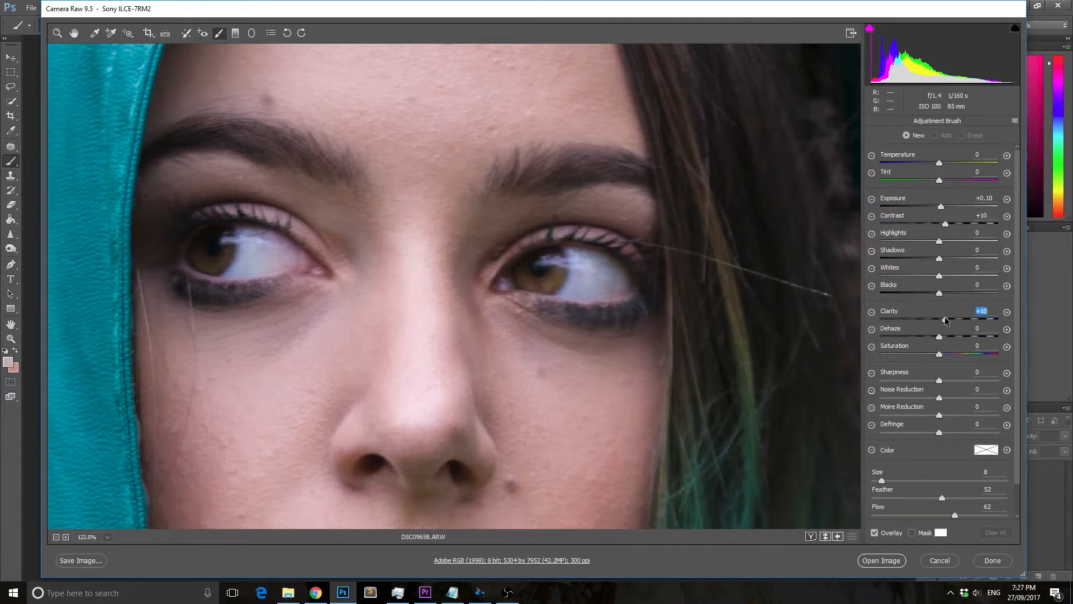
- Brush the eyes with Exposure +0.10, Contrast +10 and Clarity +10
{"action": "left_click", "coordinate": [548, 267]}
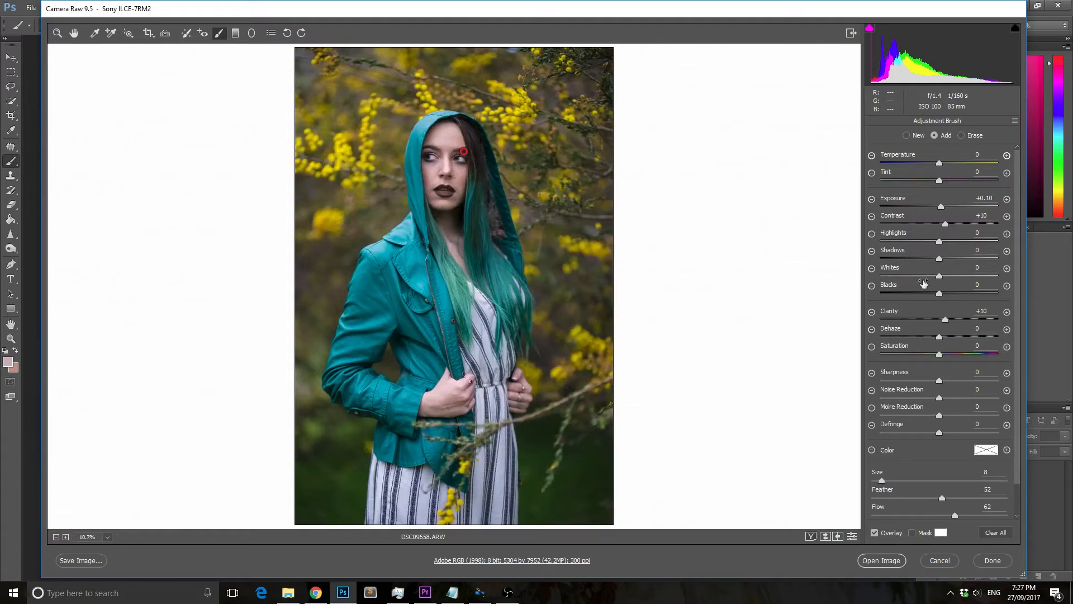
{"action": "left_click", "coordinate": [219, 32]}
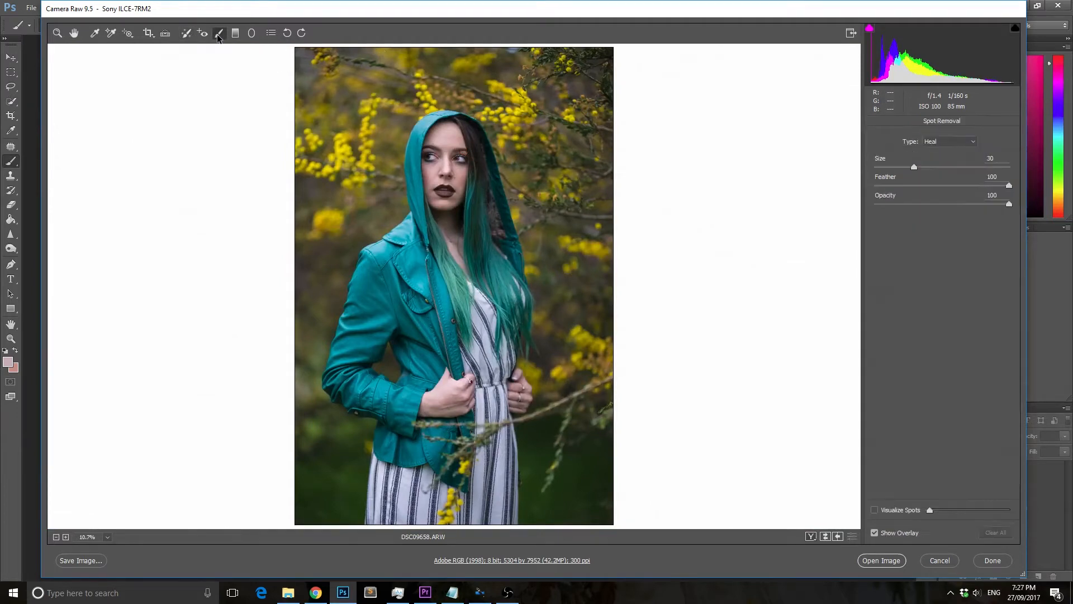
{"action": "left_click", "coordinate": [219, 32]}
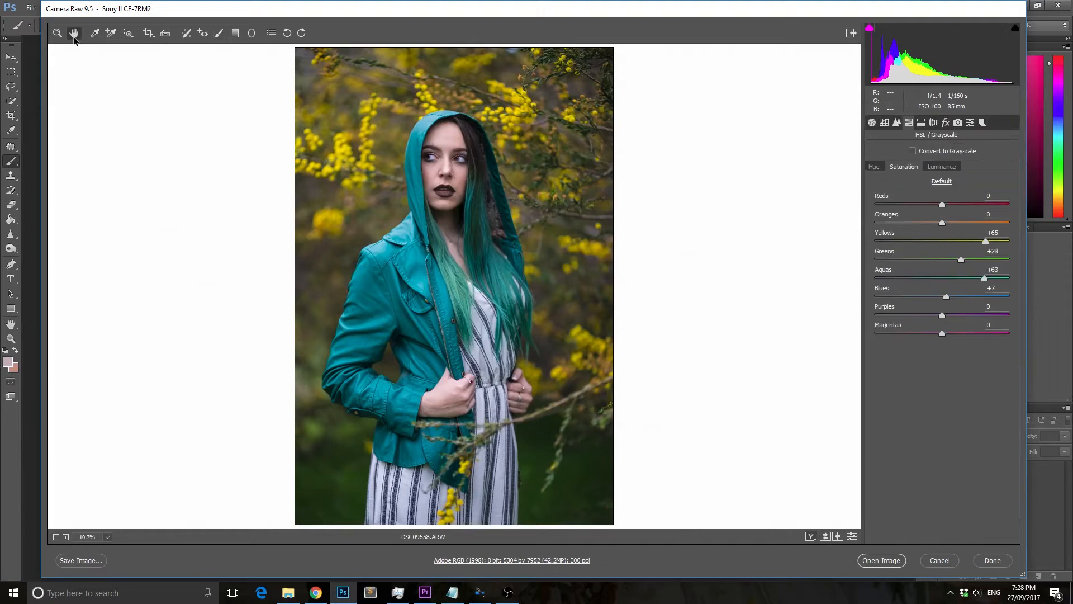
- Brush the background with Temperature +5, Tint -9, Clarity +25, Saturation +22, then open in Photoshop
{"action": "left_click", "coordinate": [219, 33]}
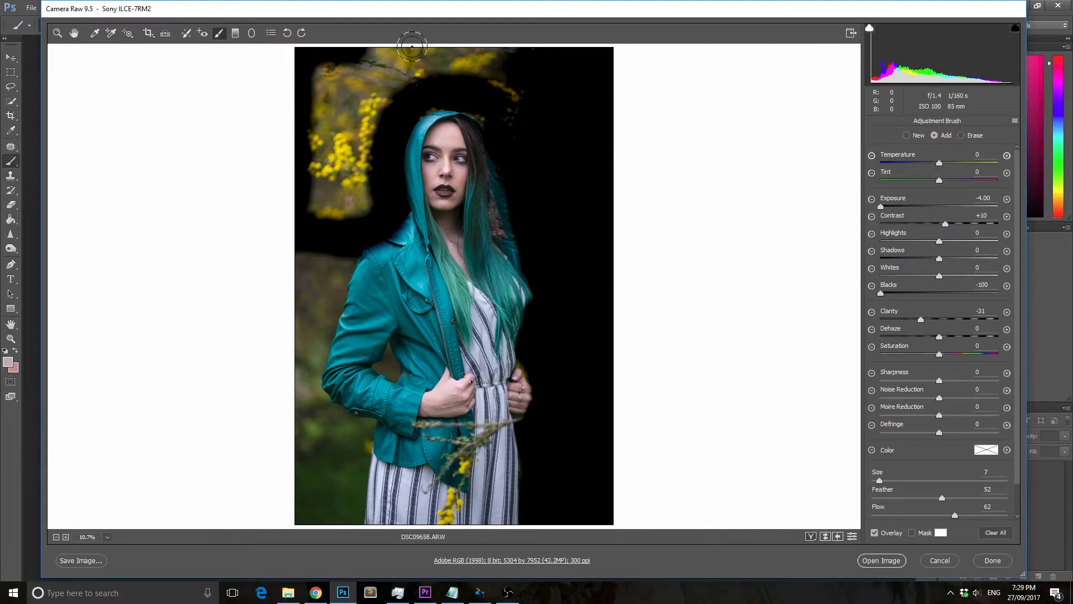
{"action": "left_click_drag", "start_coordinate": [410, 47], "coordinate": [325, 180]}
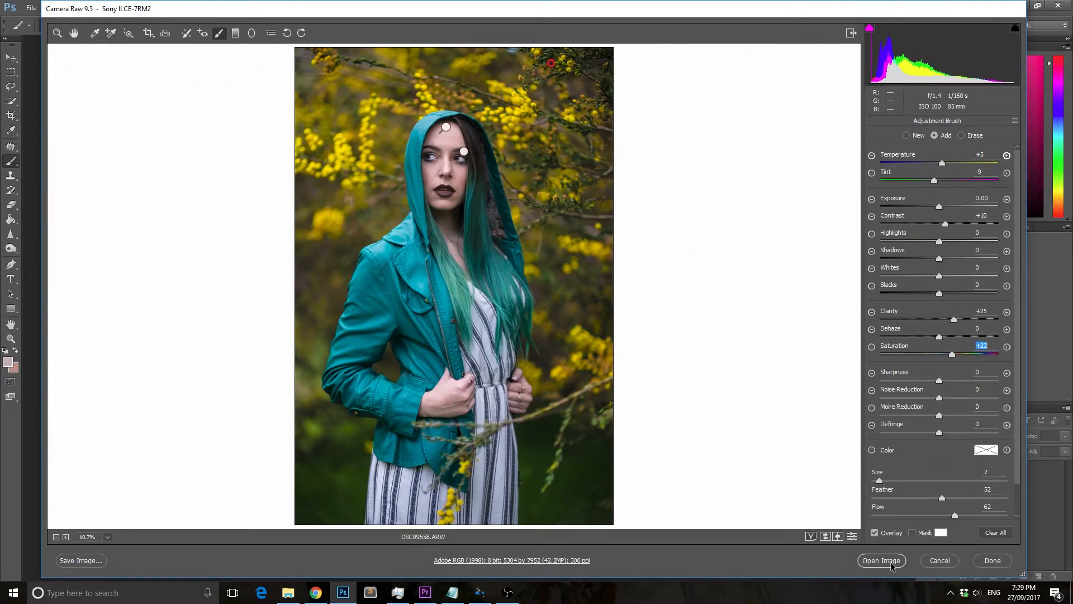
{"action": "left_click", "coordinate": [881, 560]}
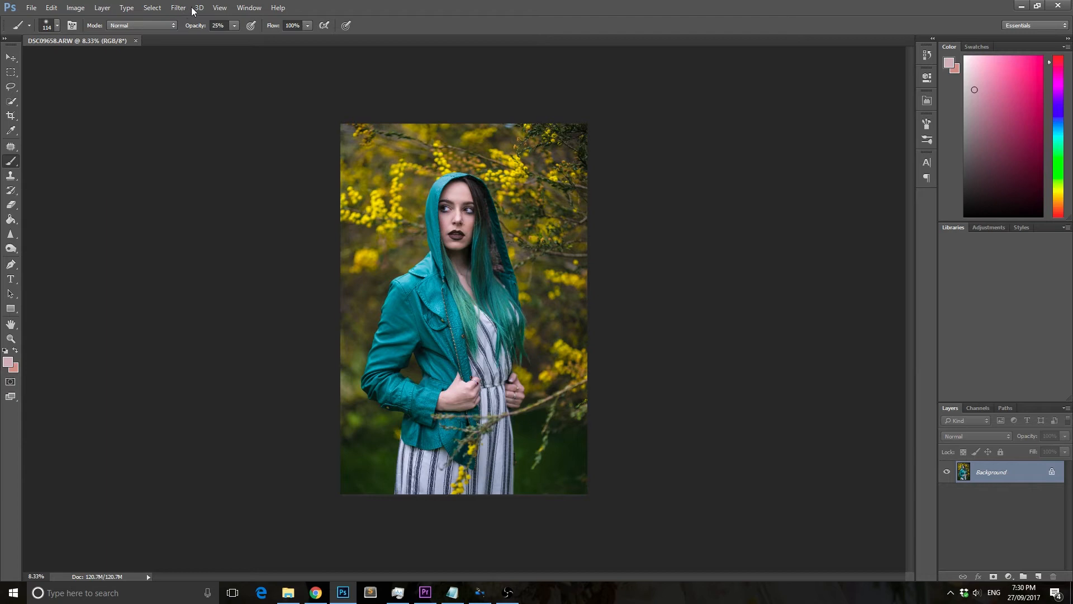
{"action": "mouse_move", "coordinate": [181, 14]}
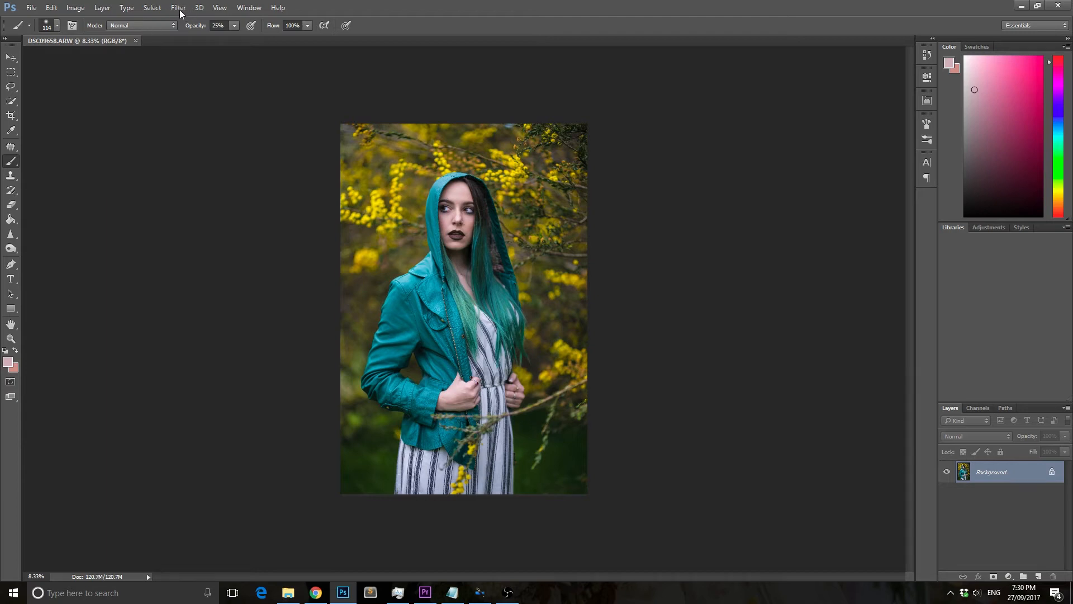
- Warp the teal hair outward in Liquify with Forward Warp so it looks fuller, and apply
{"action": "left_click", "coordinate": [178, 8]}
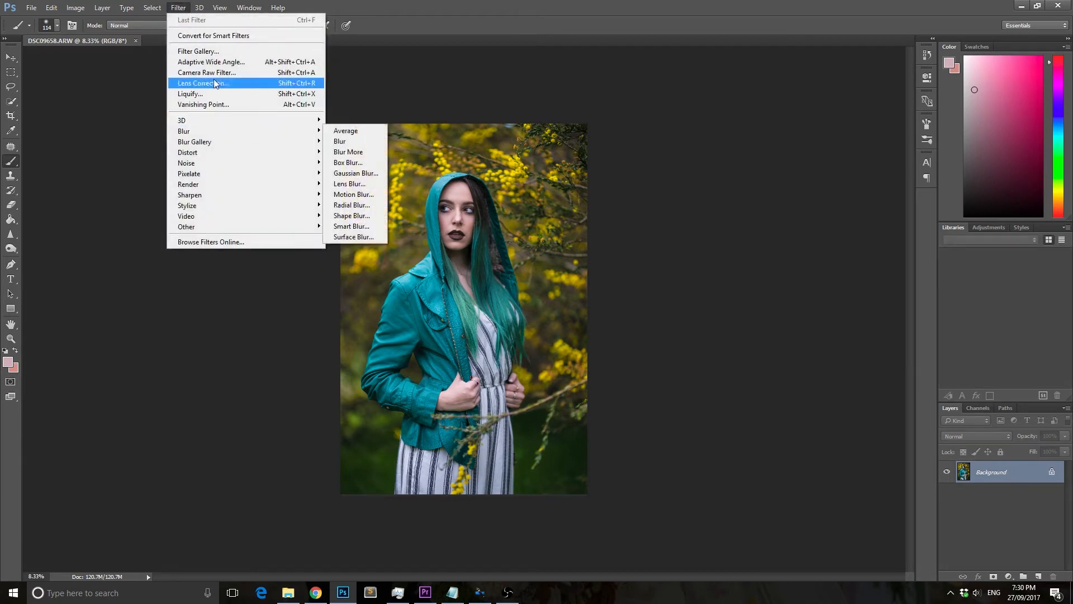
{"action": "left_click", "coordinate": [190, 94]}
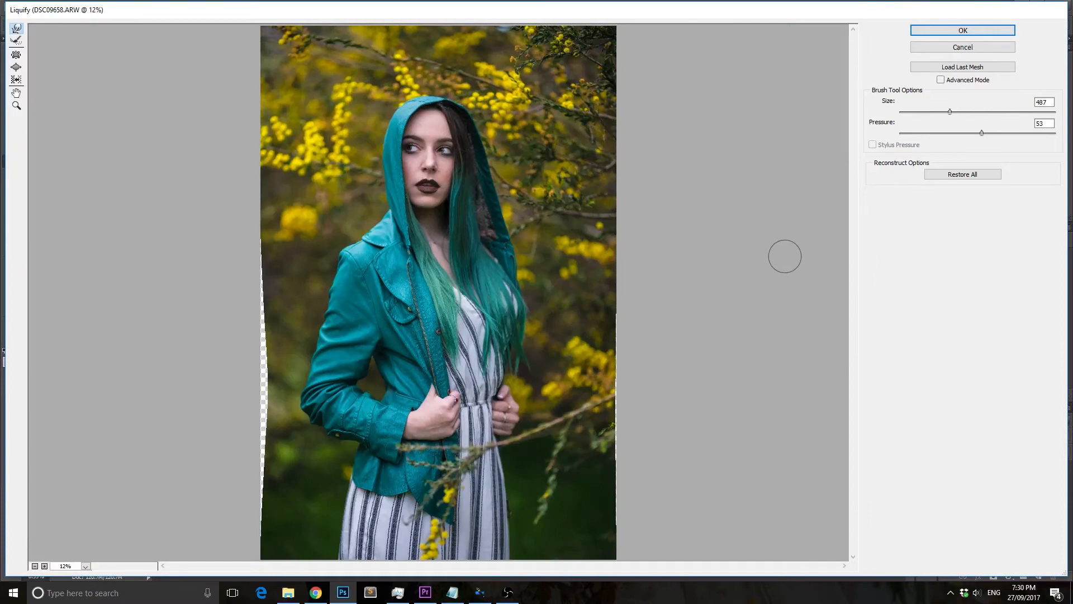
{"action": "mouse_move", "coordinate": [838, 100]}
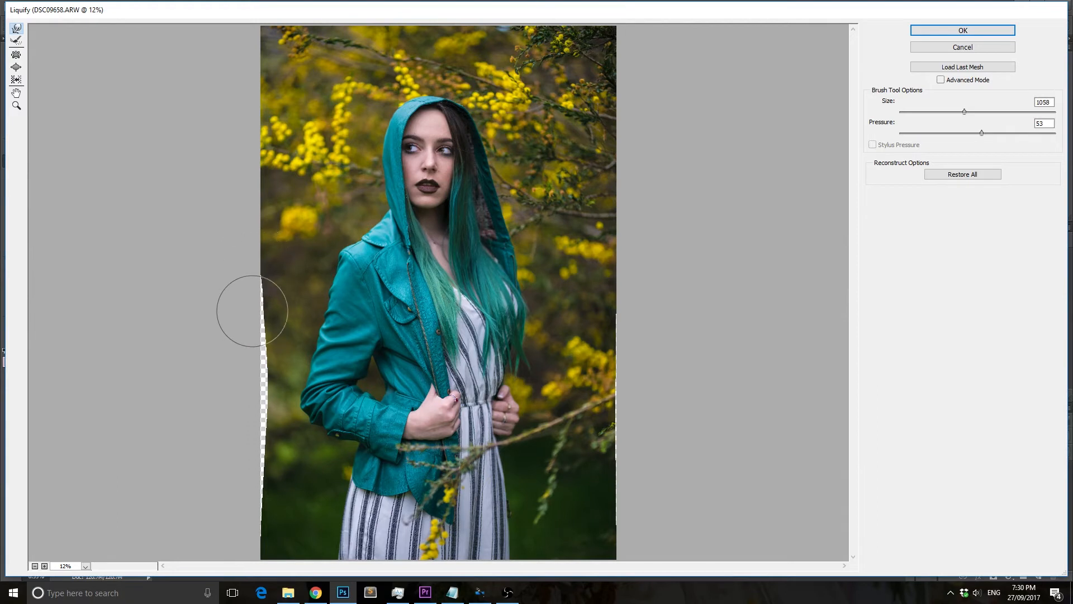
{"action": "mouse_move", "coordinate": [248, 352]}
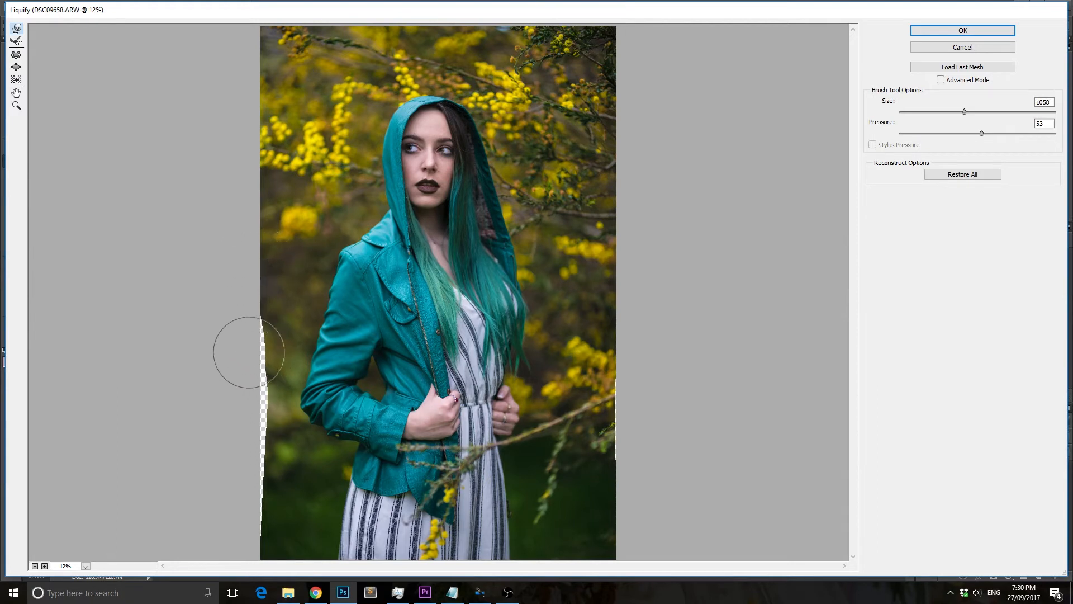
{"action": "mouse_move", "coordinate": [258, 382]}
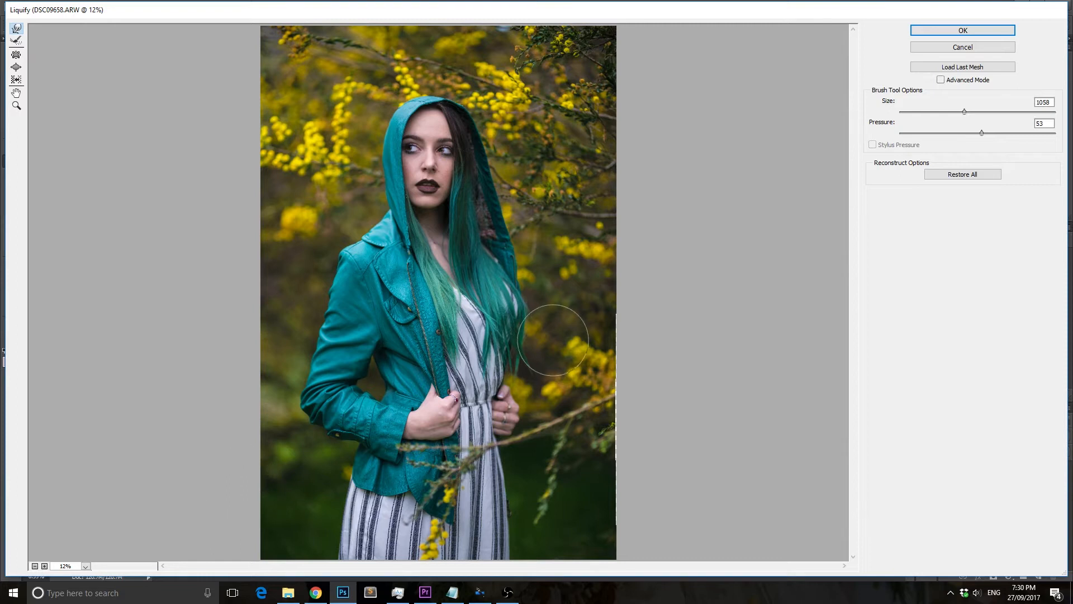
{"action": "mouse_move", "coordinate": [623, 510]}
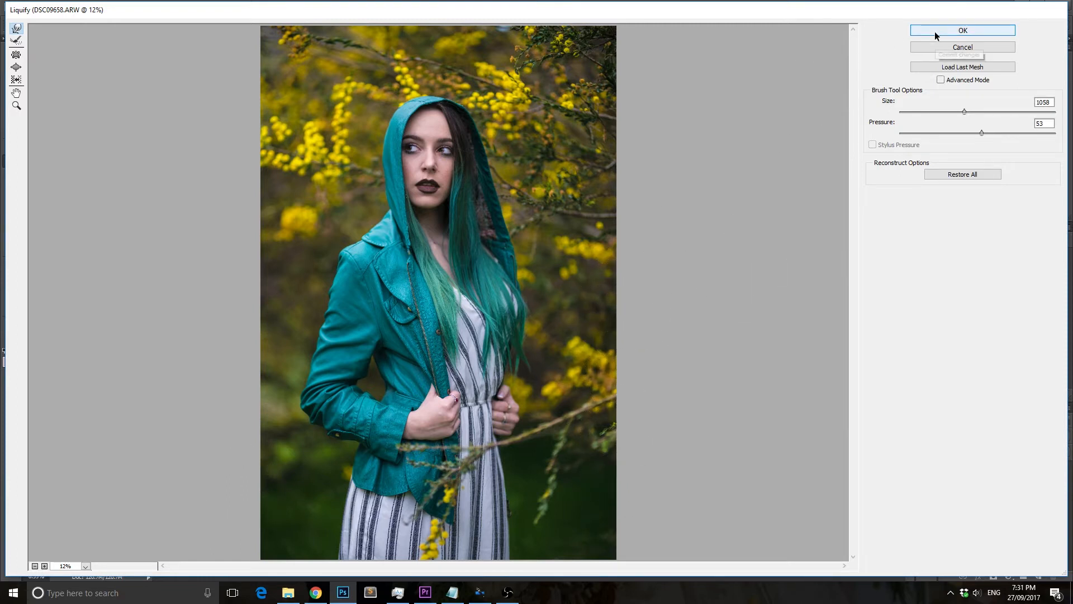
{"action": "left_click", "coordinate": [962, 30]}
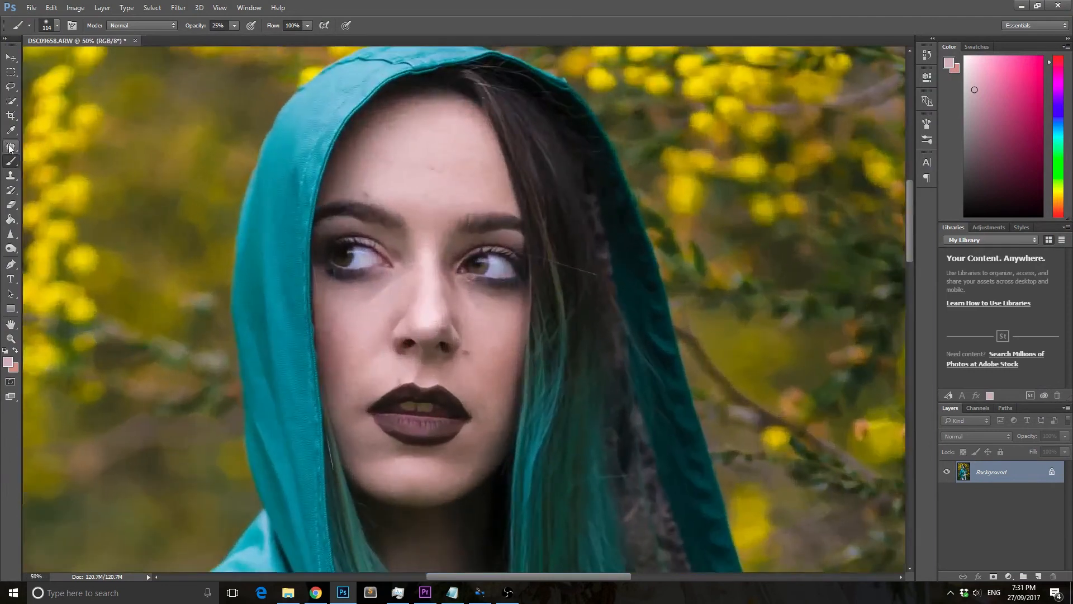
- Patch away the forehead blemishes onto clean skin with the Patch tool
{"action": "left_click", "coordinate": [10, 148]}
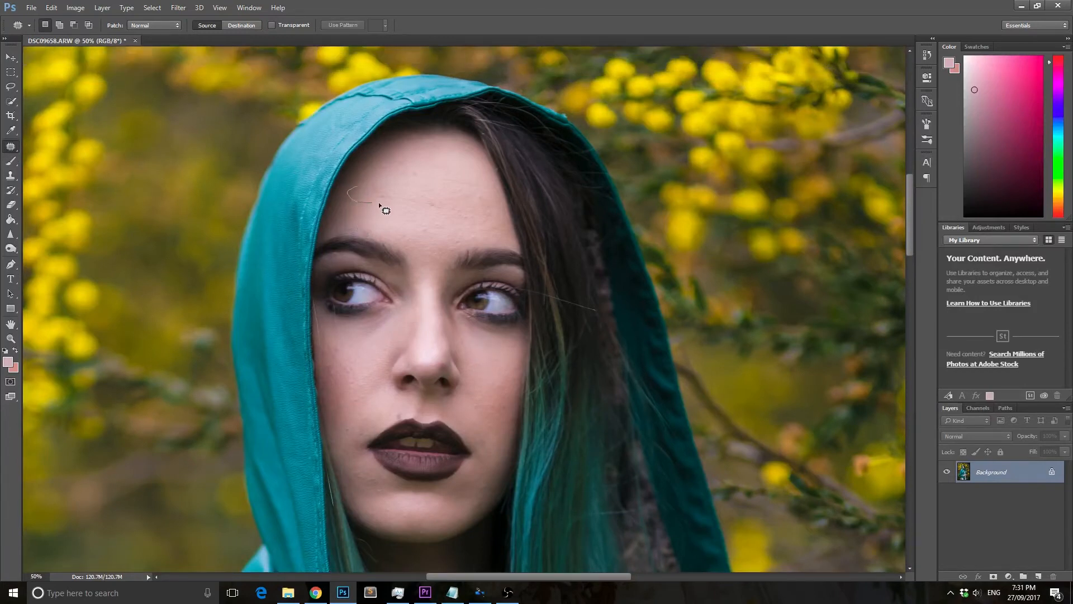
{"action": "left_click_drag", "start_coordinate": [348, 191], "coordinate": [414, 215]}
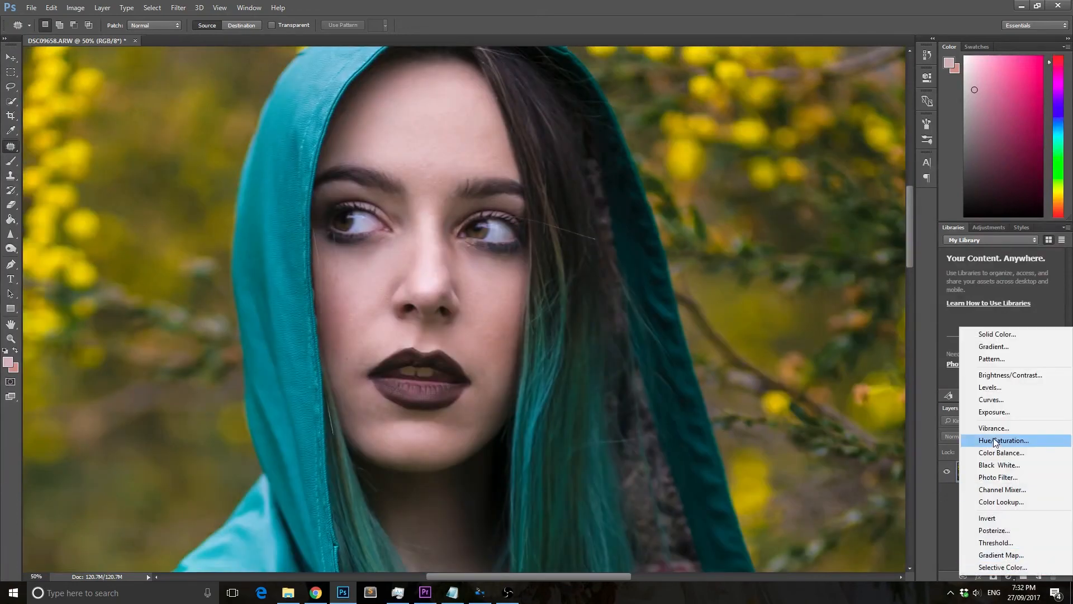
- Add the brightening Curves 1 layer and paint highlights into its mask with a 25% white brush
{"action": "left_click", "coordinate": [990, 399]}
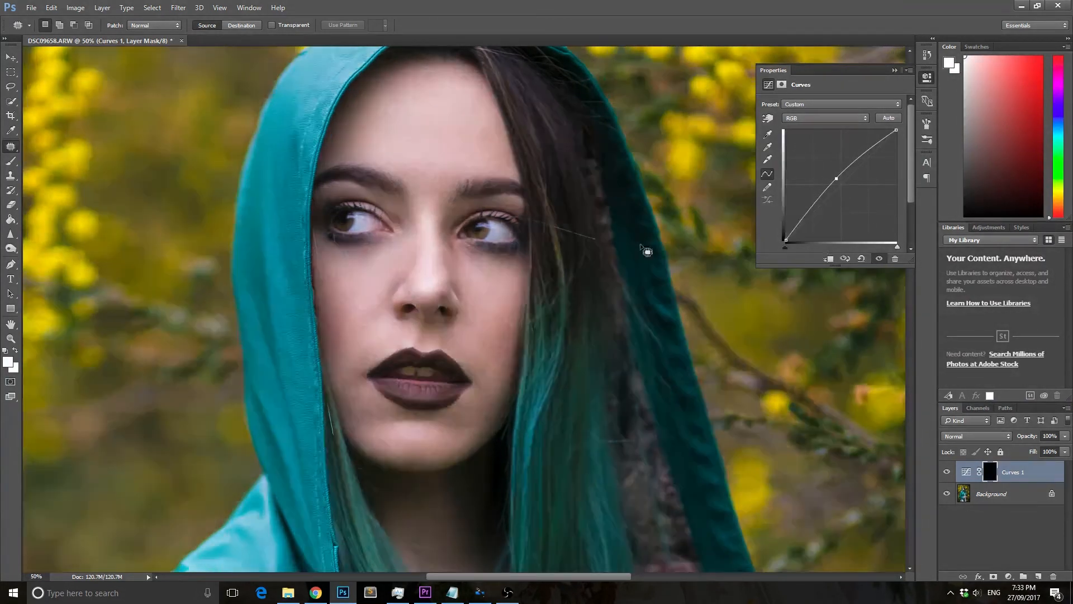
{"action": "left_click", "coordinate": [10, 163]}
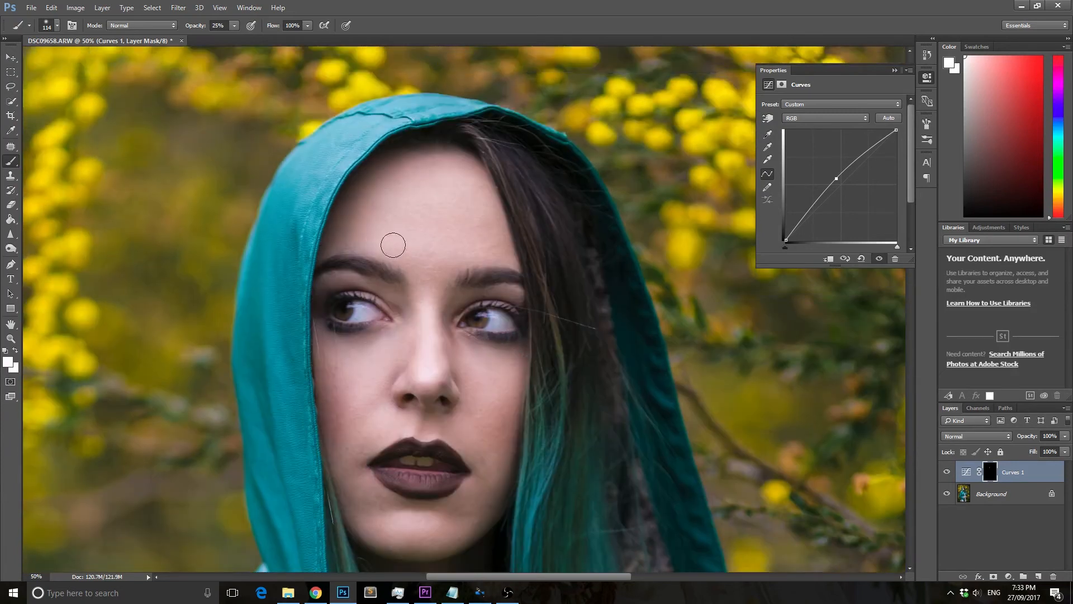
{"action": "mouse_move", "coordinate": [425, 198]}
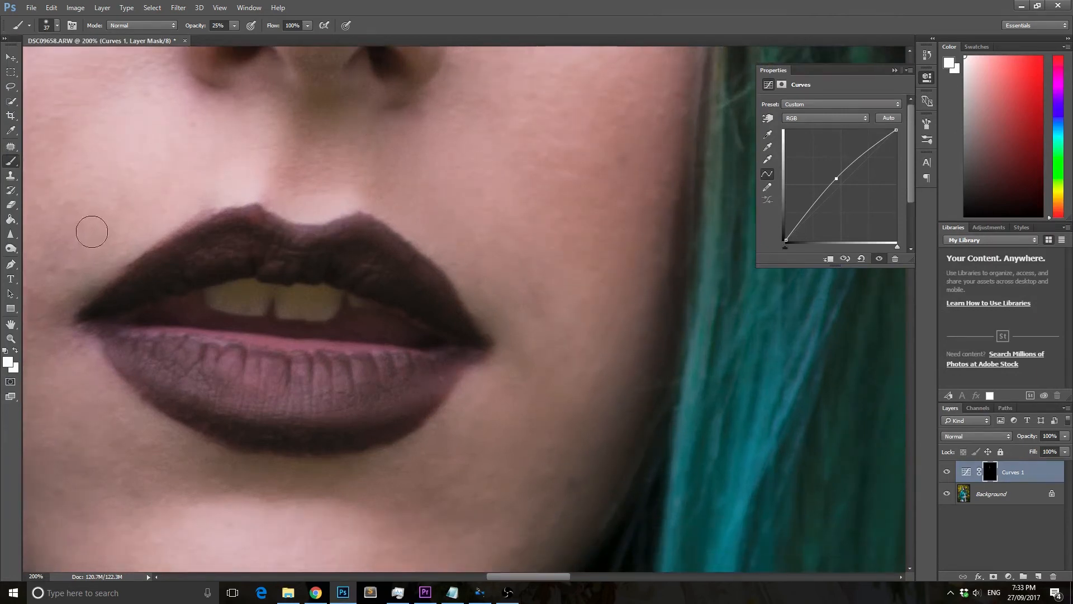
{"action": "left_click", "coordinate": [58, 26]}
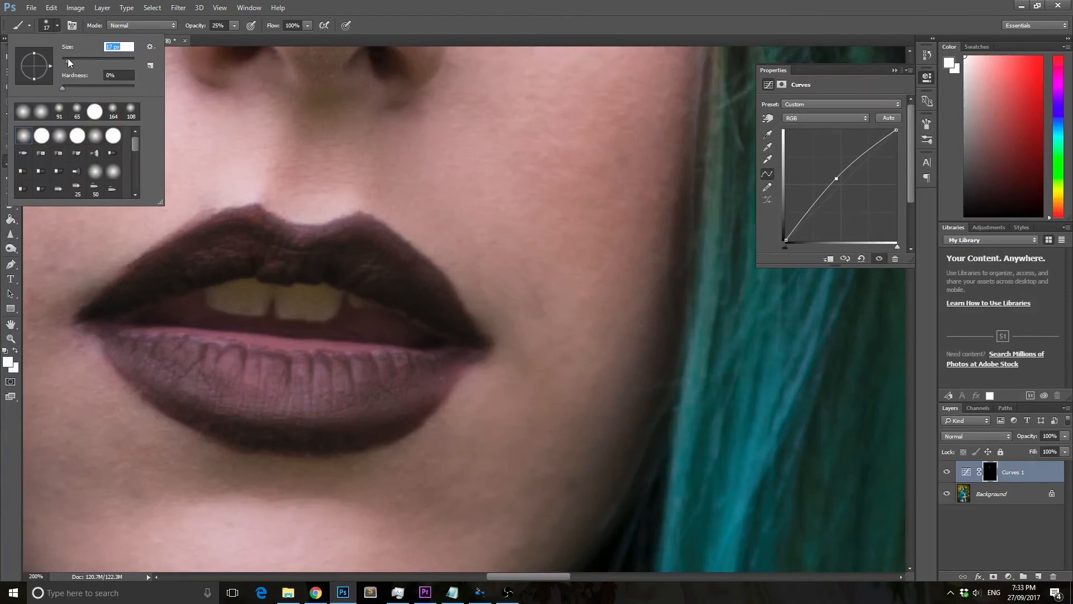
{"action": "left_click", "coordinate": [261, 208]}
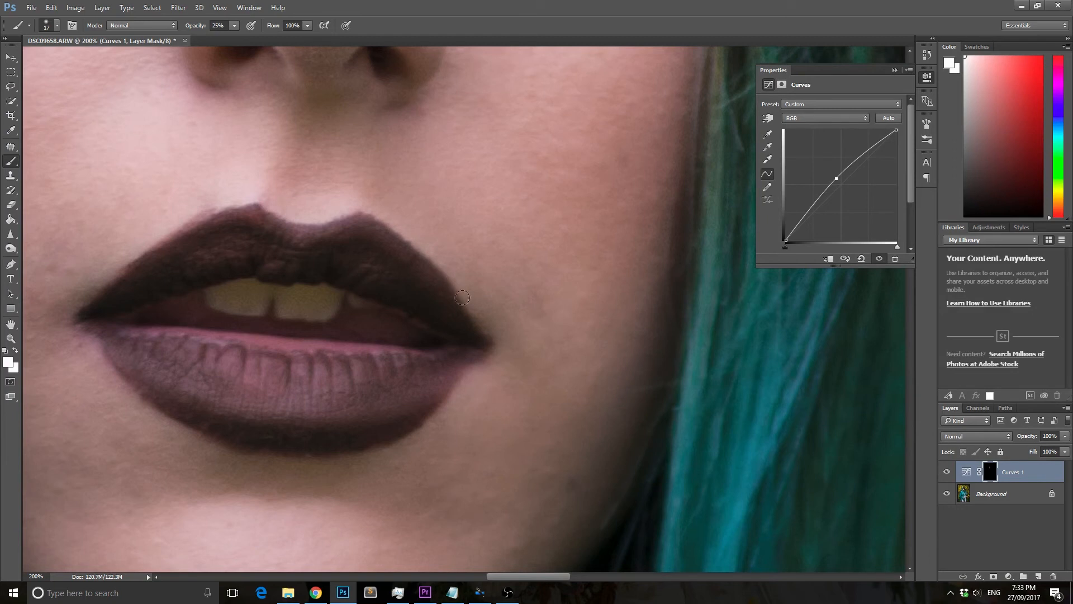
{"action": "mouse_move", "coordinate": [109, 369]}
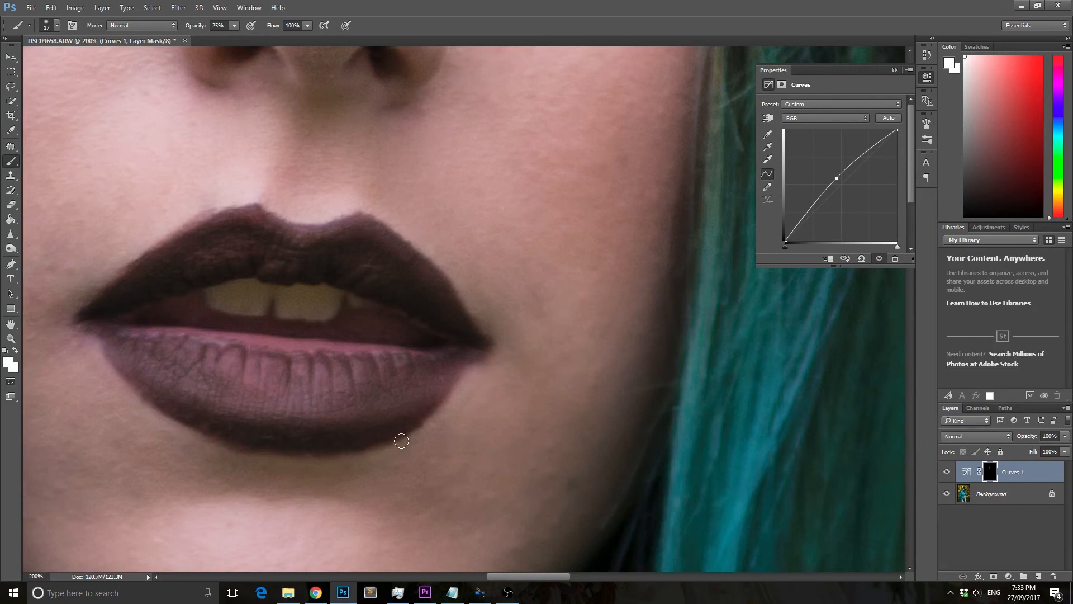
{"action": "mouse_move", "coordinate": [130, 253]}
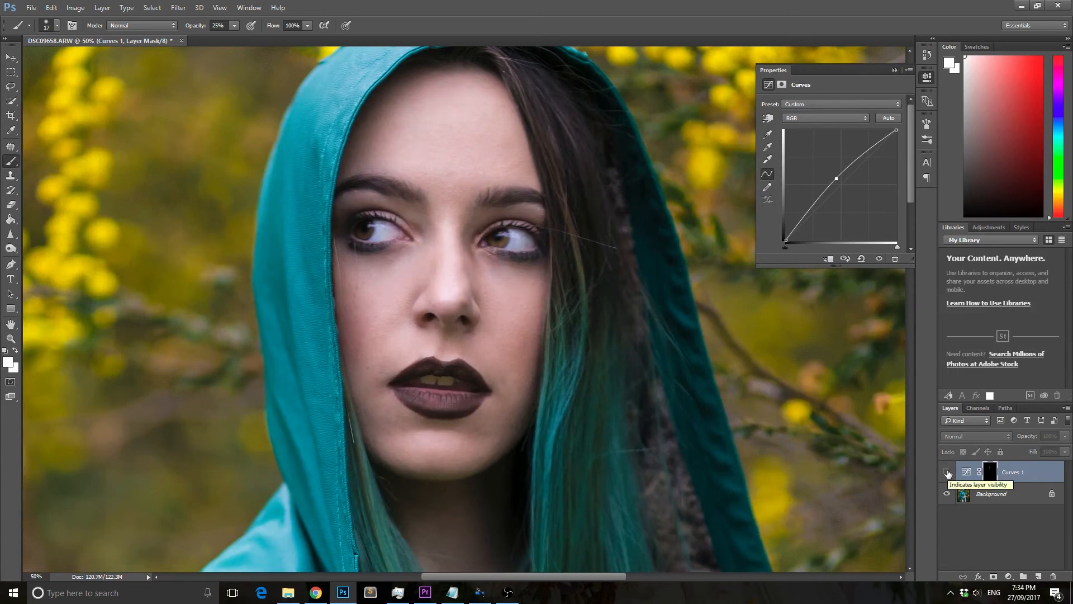
- View the whole photo, toggle Curves 1 to compare, and select the base photo layer
{"action": "key", "text": "ctrl+0"}
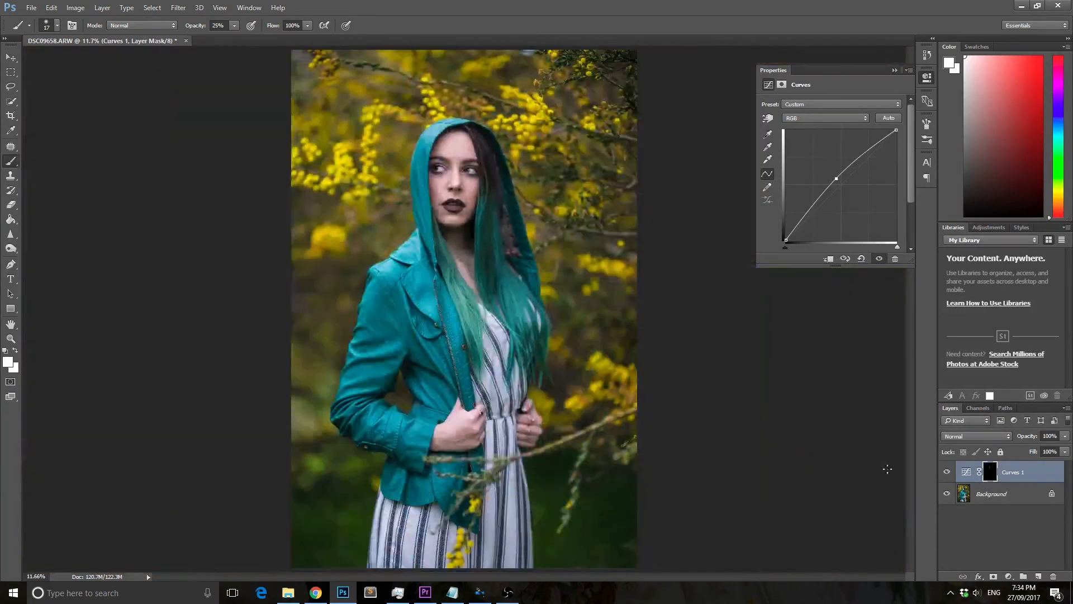
{"action": "left_click", "coordinate": [947, 472]}
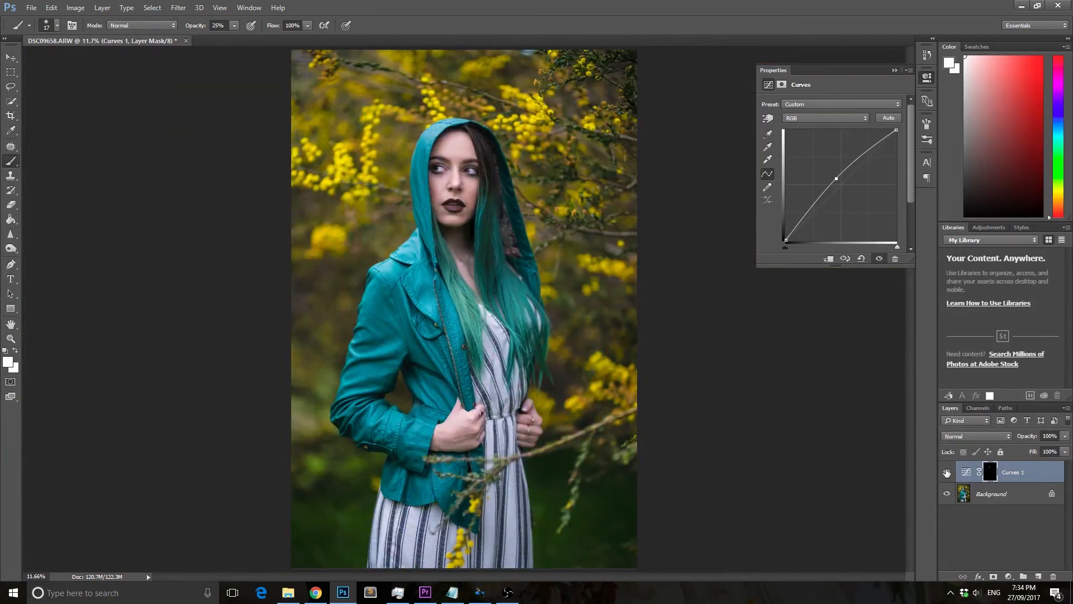
{"action": "left_click", "coordinate": [1006, 575]}
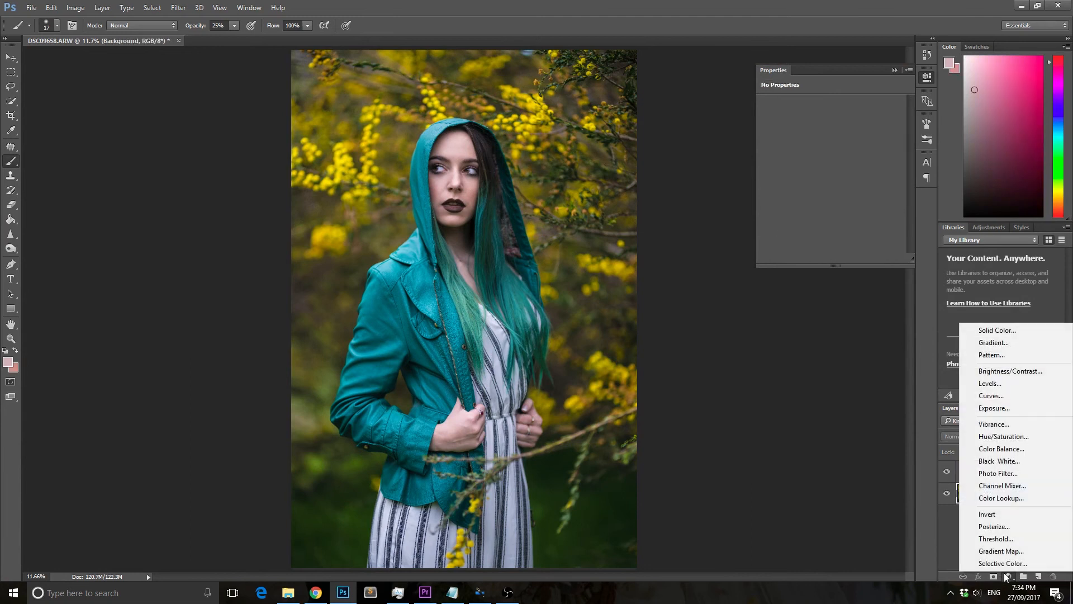
- Add a darkening Curves 2 layer and start burning facial shadows through its mask
{"action": "left_click", "coordinate": [990, 395]}
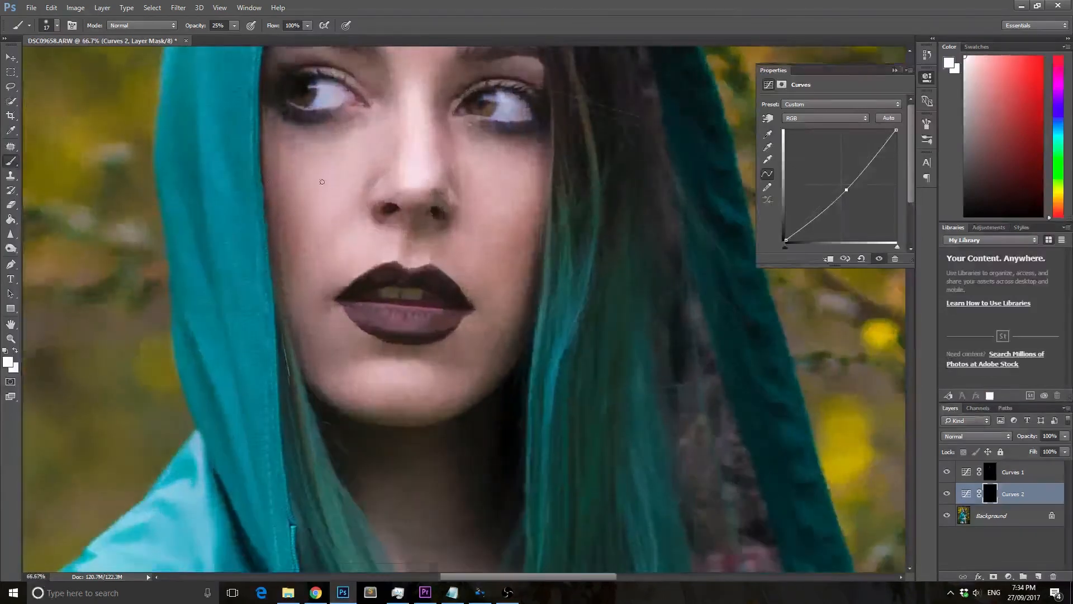
{"action": "left_click", "coordinate": [60, 26]}
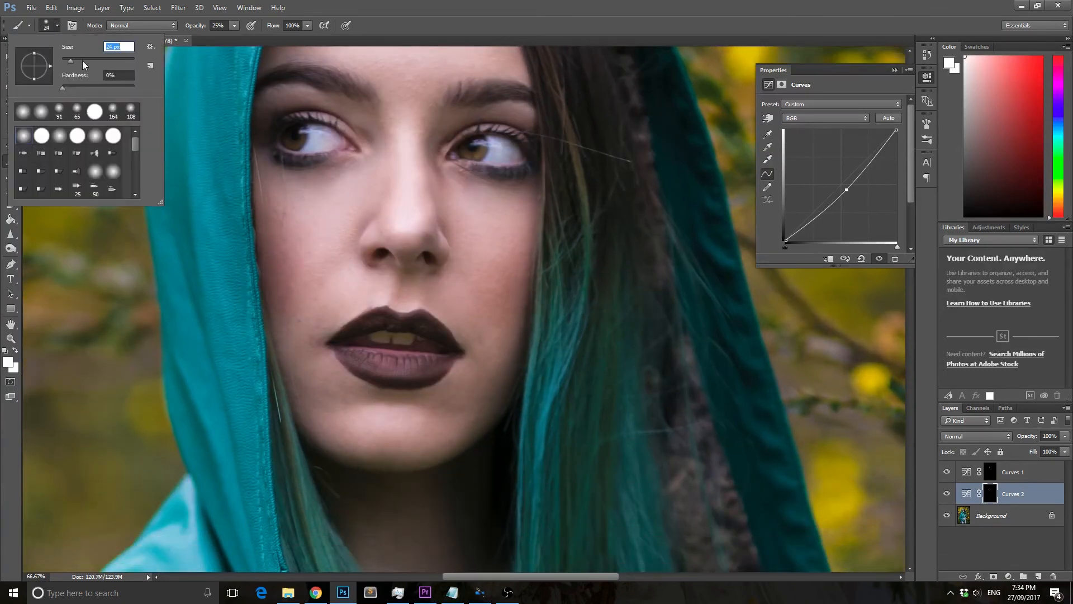
{"action": "left_click", "coordinate": [344, 336]}
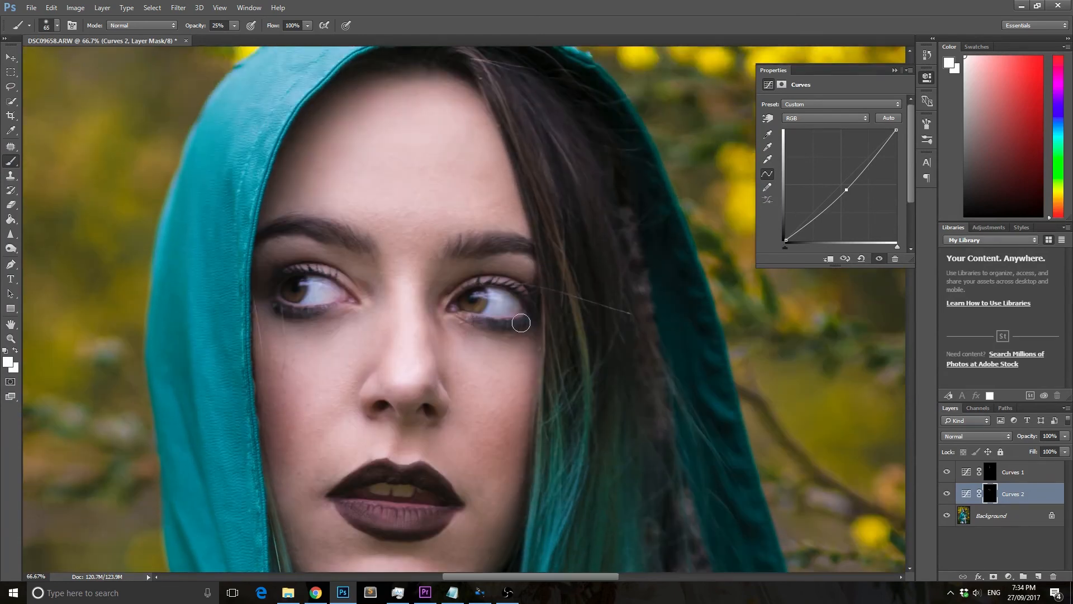
{"action": "left_click", "coordinate": [56, 26]}
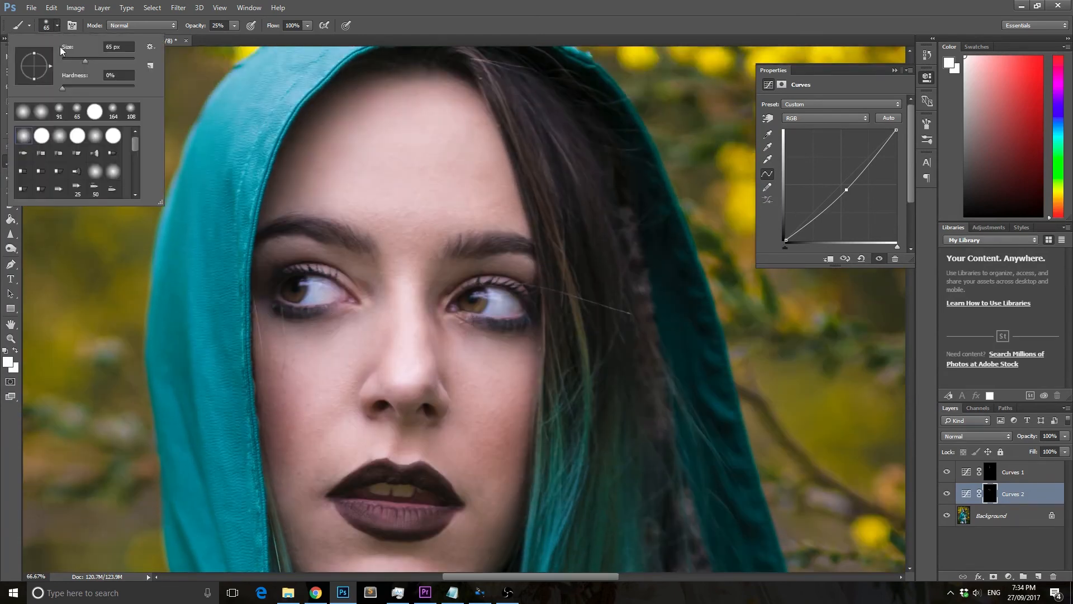
- Burn shadow around the eye, along the eyebrows and brow edge, with layer opacity at 69%
{"action": "left_click", "coordinate": [477, 295]}
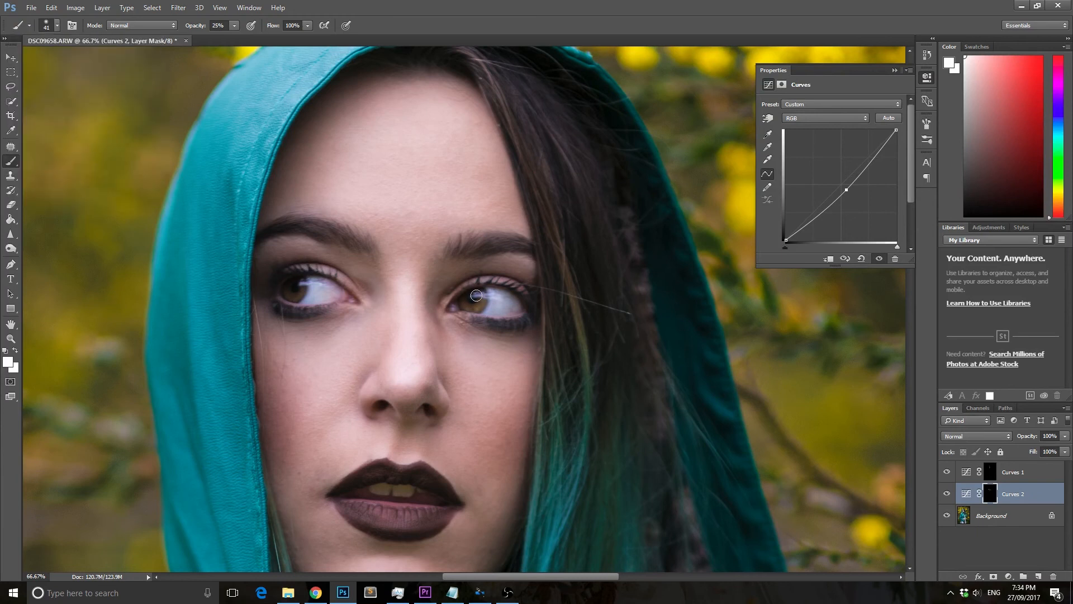
{"action": "left_click", "coordinate": [58, 26]}
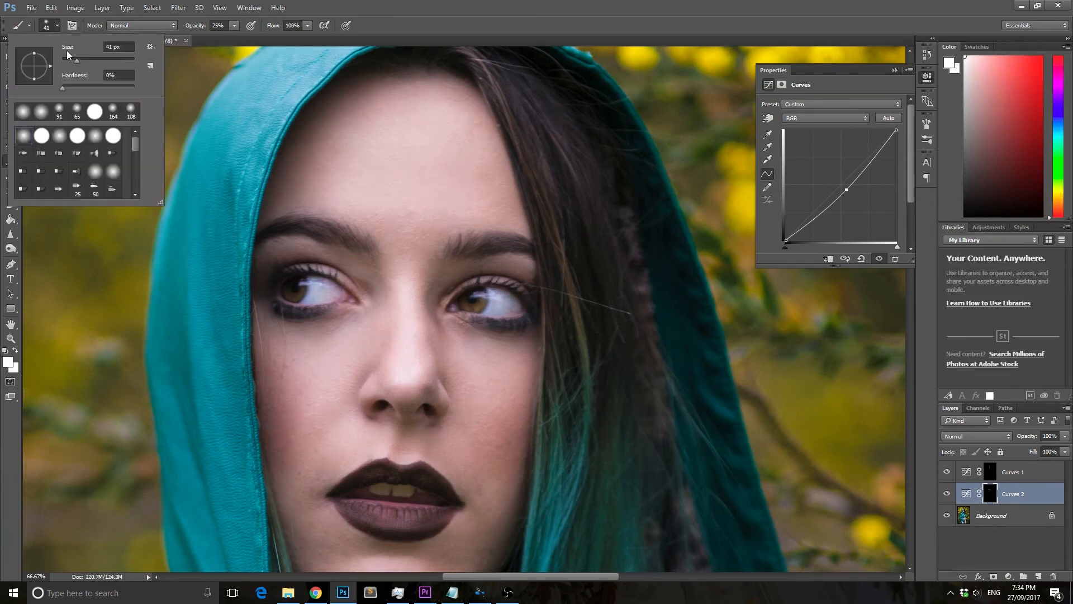
{"action": "left_click", "coordinate": [481, 247]}
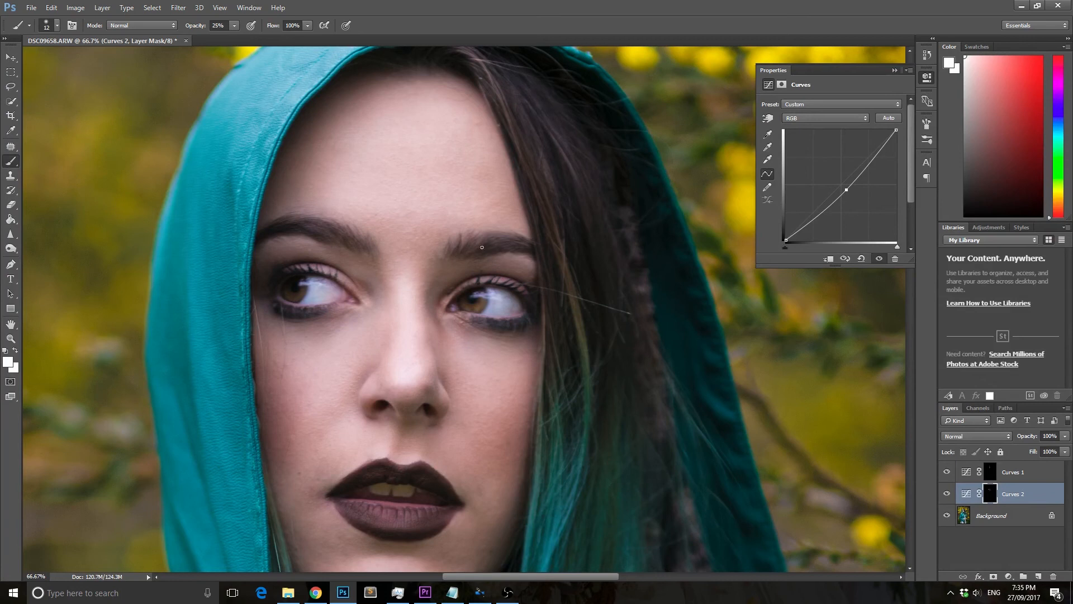
{"action": "mouse_move", "coordinate": [489, 236]}
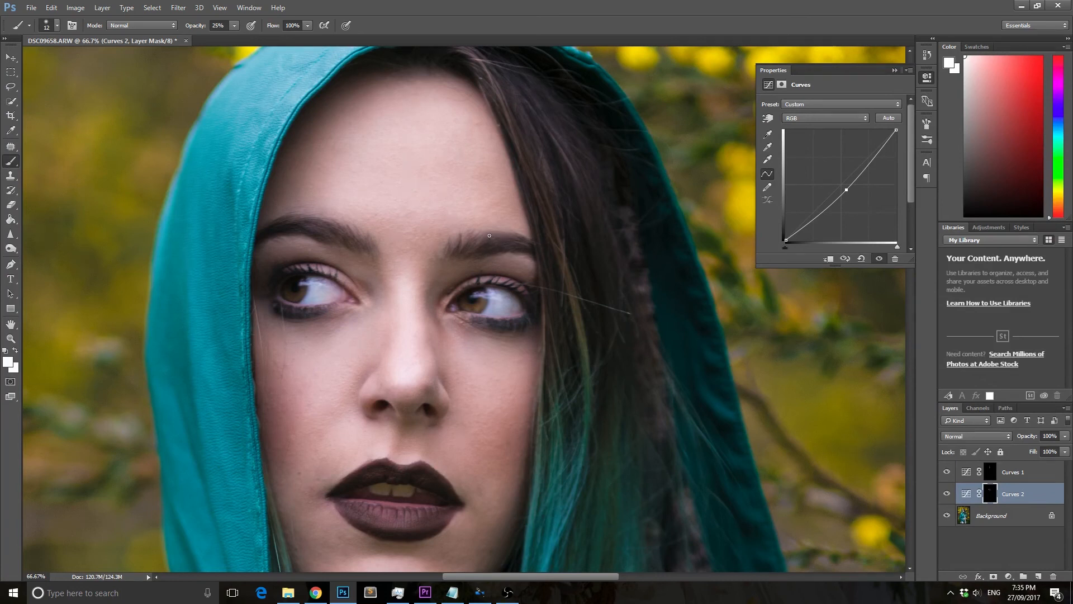
{"action": "mouse_move", "coordinate": [378, 248]}
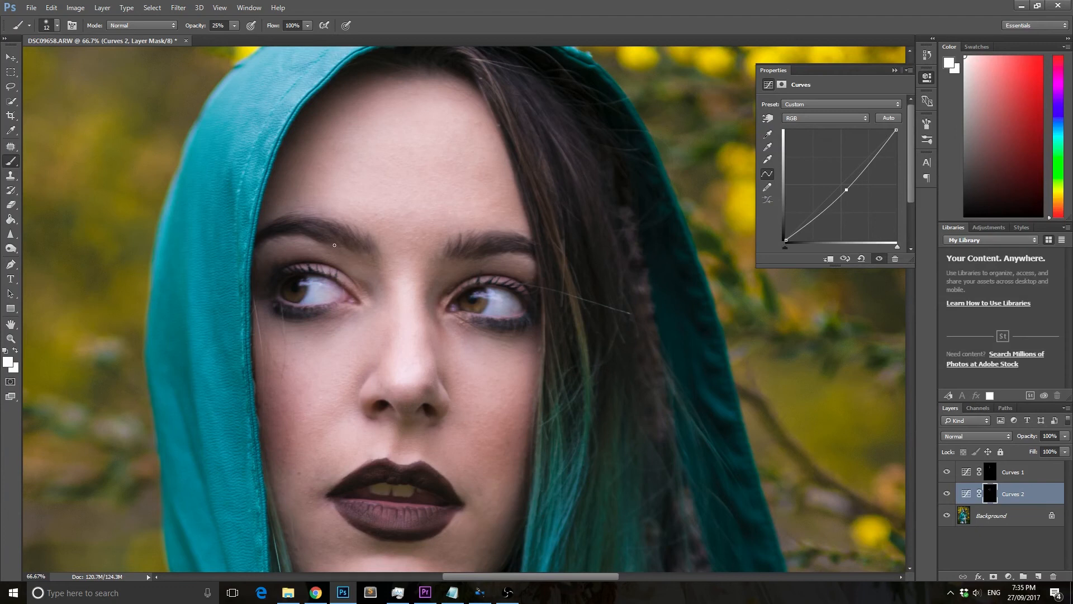
{"action": "mouse_move", "coordinate": [253, 236]}
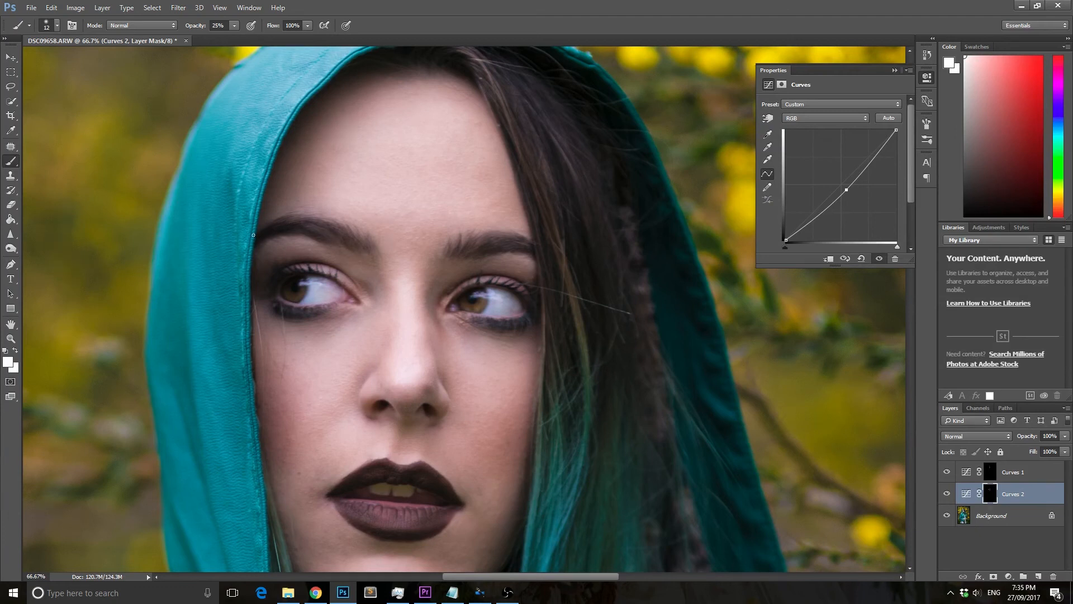
{"action": "left_click", "coordinate": [56, 26]}
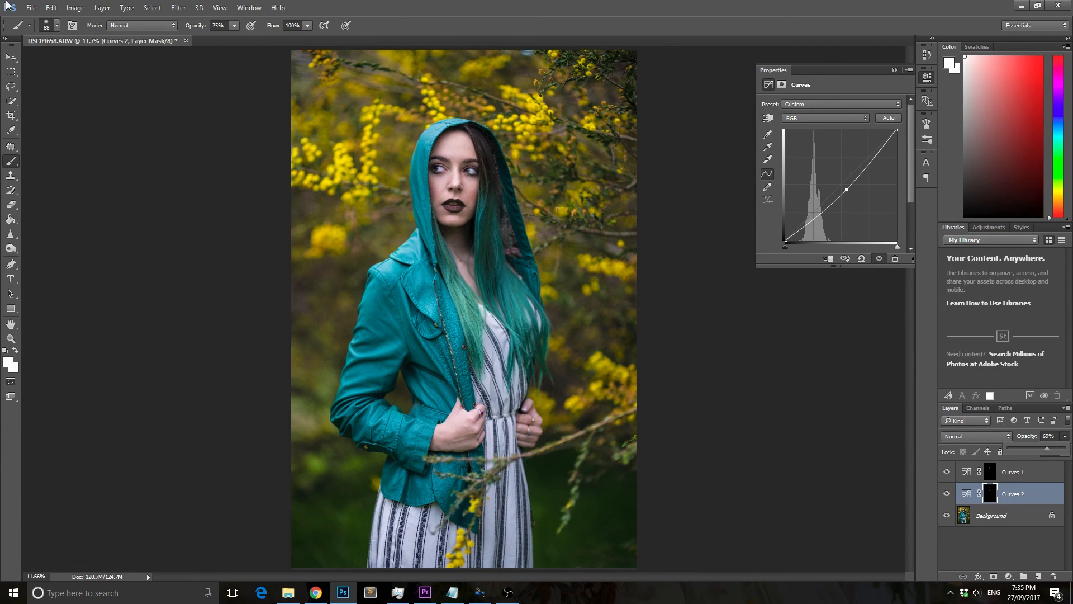
- Cancel a Liquify session that opened on the mask instead of the photo
{"action": "left_click", "coordinate": [178, 7]}
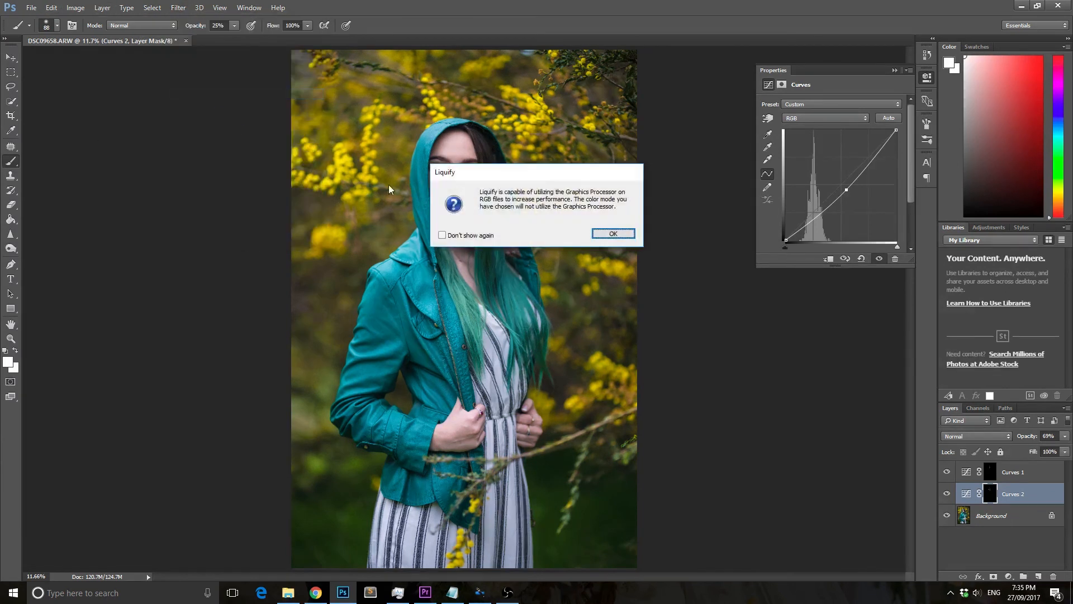
{"action": "left_click", "coordinate": [611, 233]}
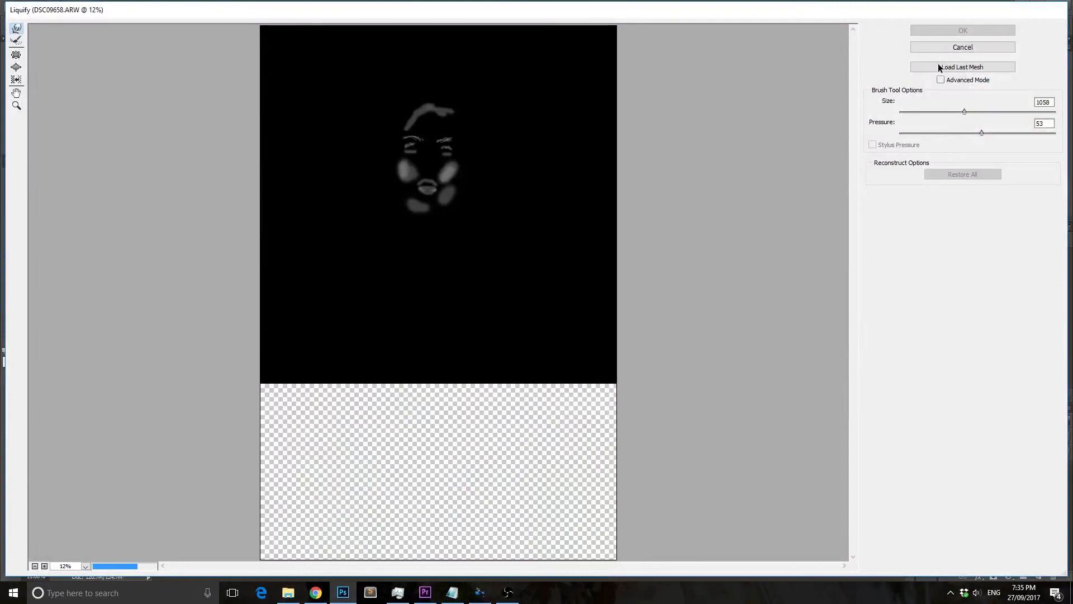
{"action": "left_click", "coordinate": [961, 30]}
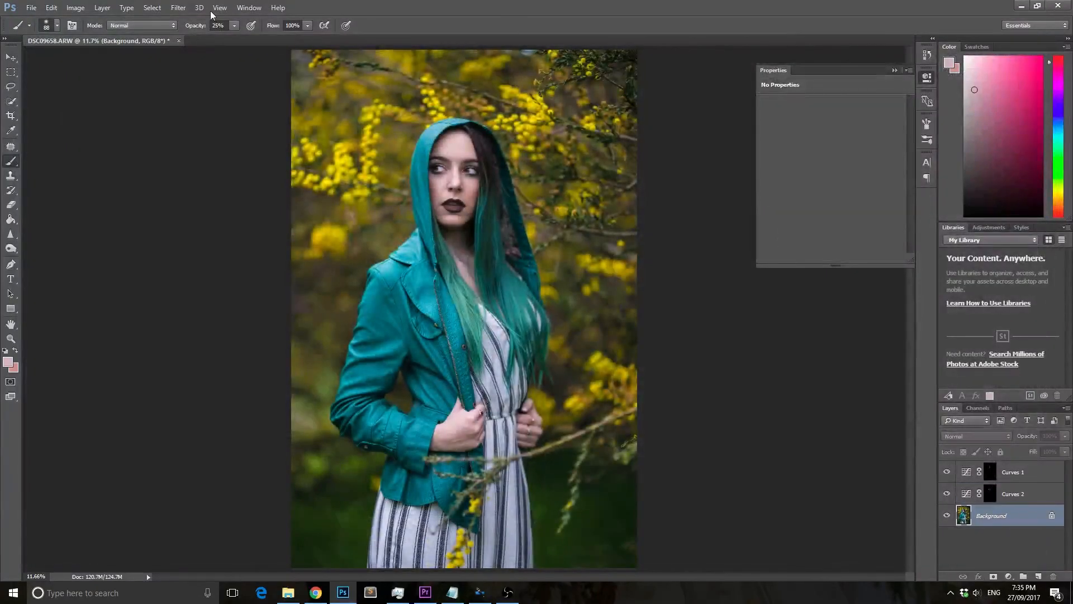
- Liquify the Background layer, pushing the teal hair outward with Forward Warp, and apply
{"action": "left_click", "coordinate": [178, 8]}
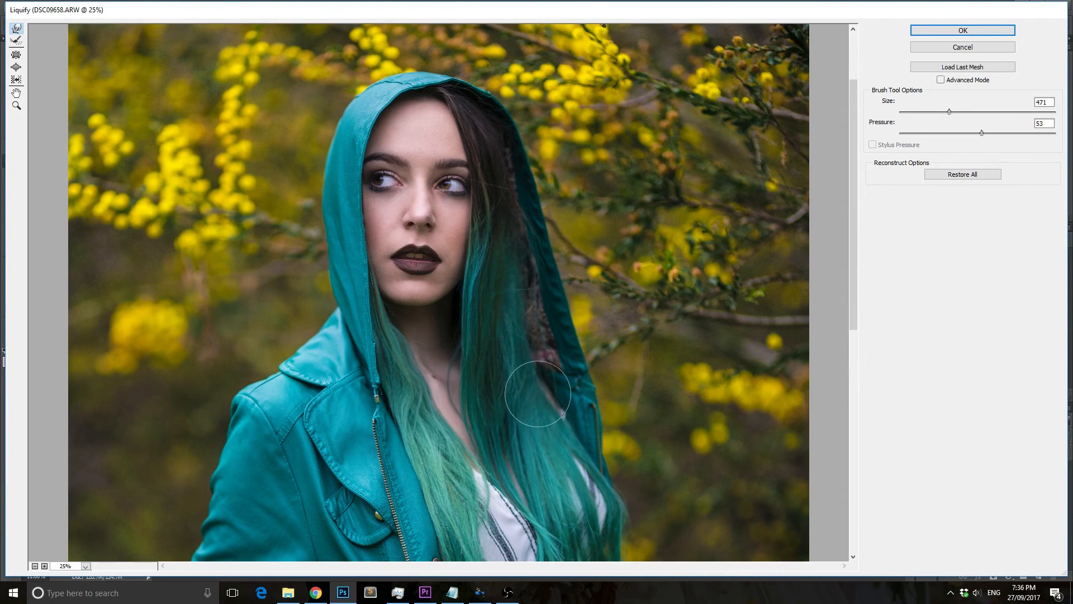
{"action": "left_click", "coordinate": [961, 30]}
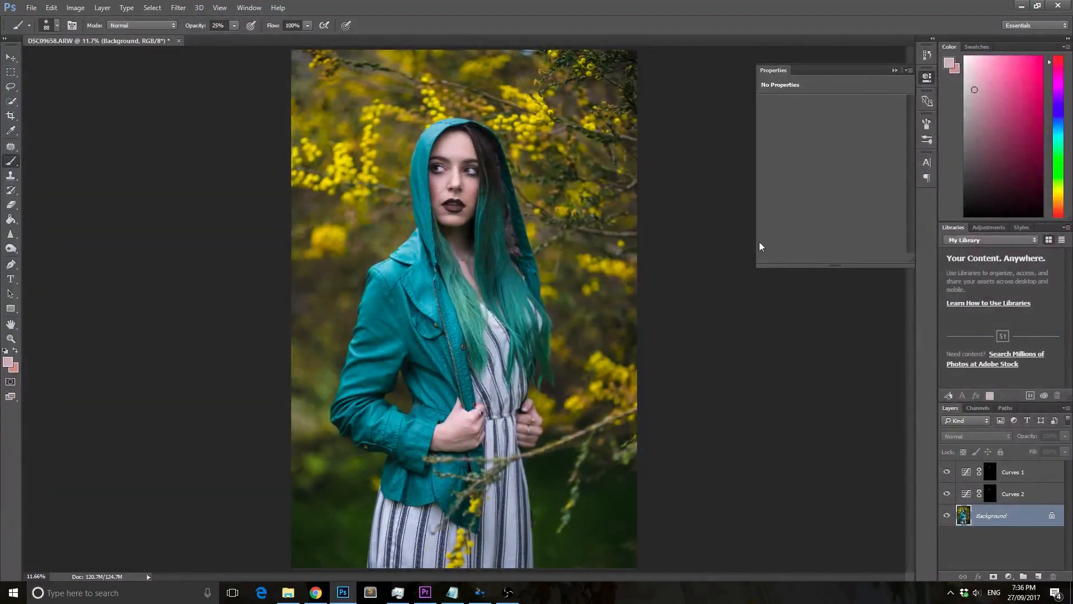